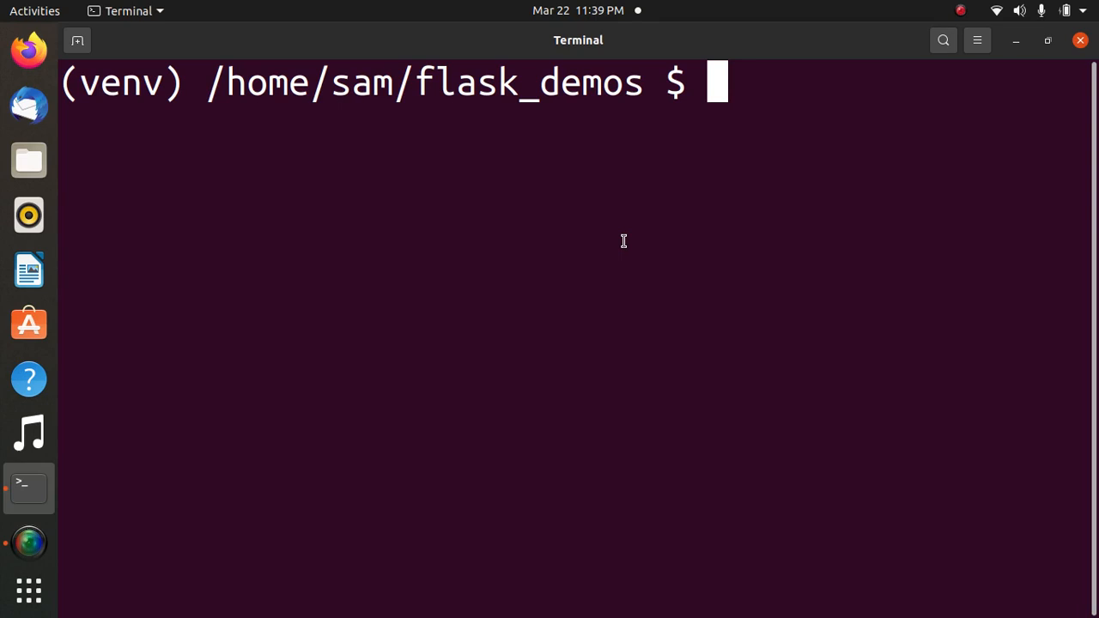
Clear the terminal and reopen radio_demo.py in vim
type("clear")
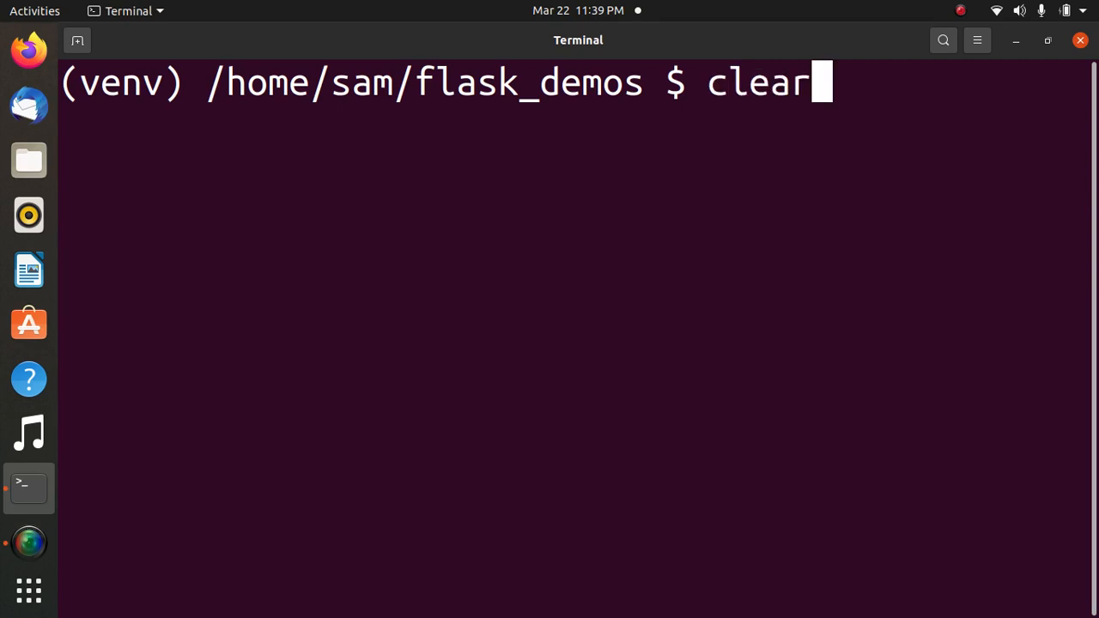
key("Return")
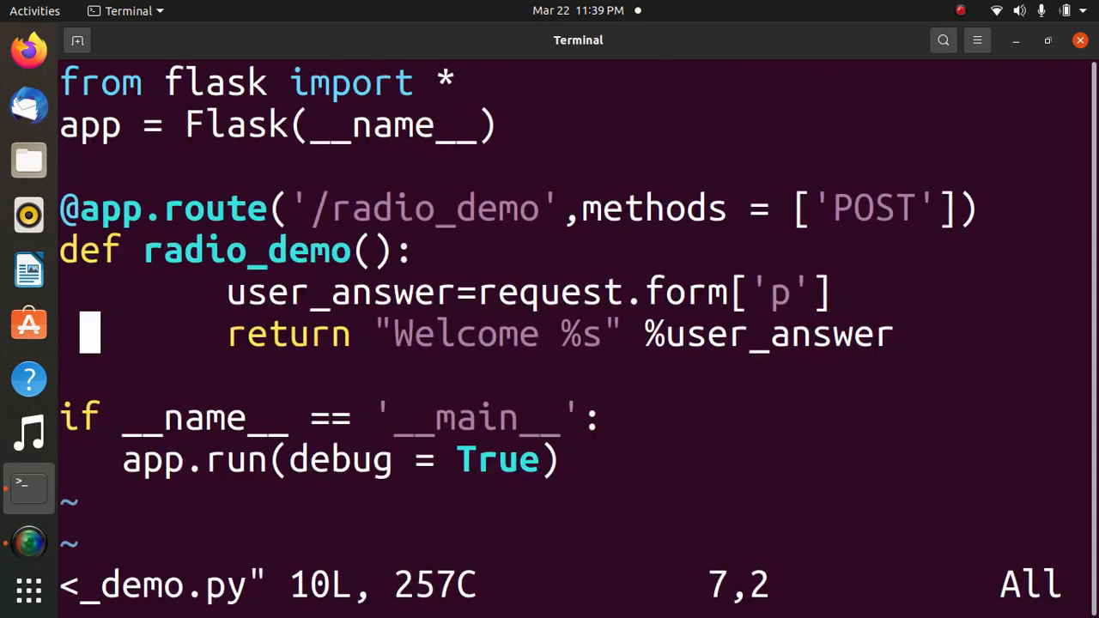
Review the POST /radio_demo route code, then save and quit vim with :x
key("i")
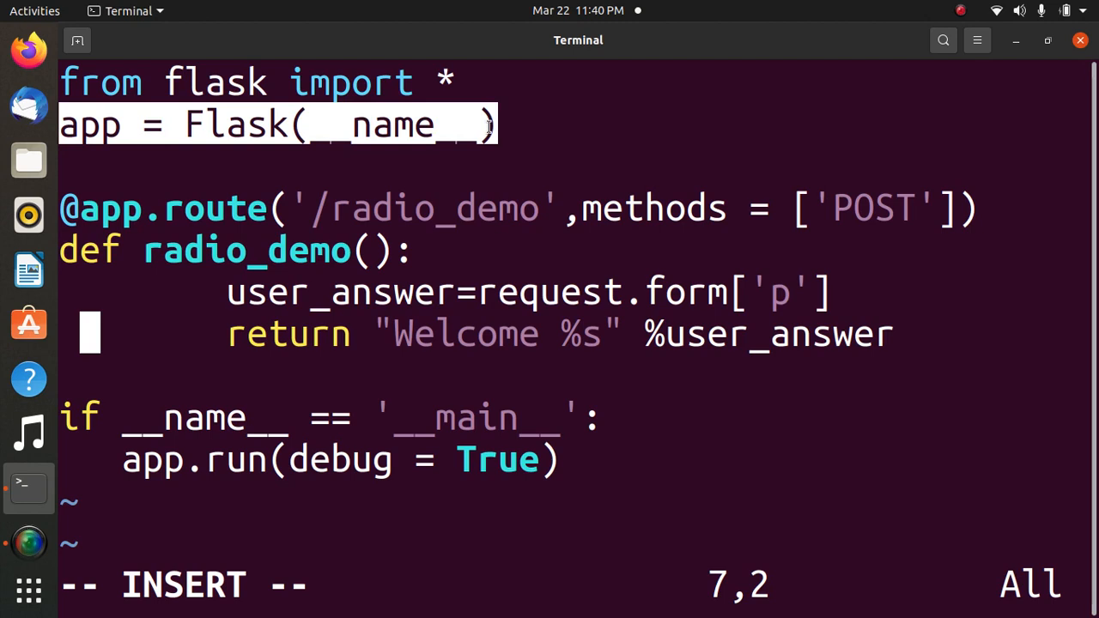
mouse_move(69, 208)
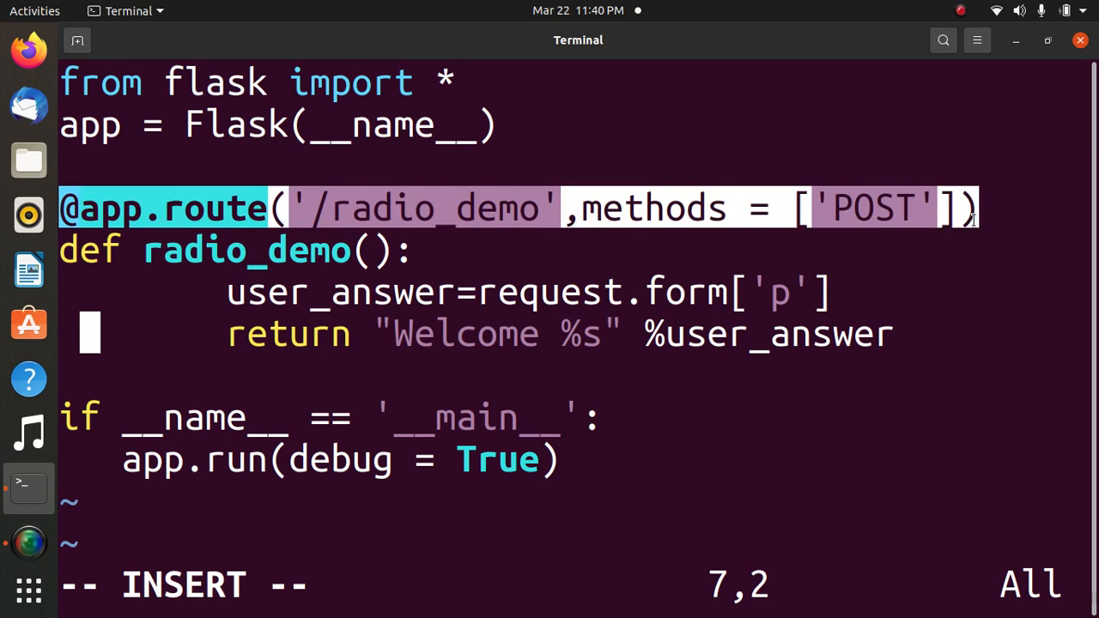
mouse_move(569, 302)
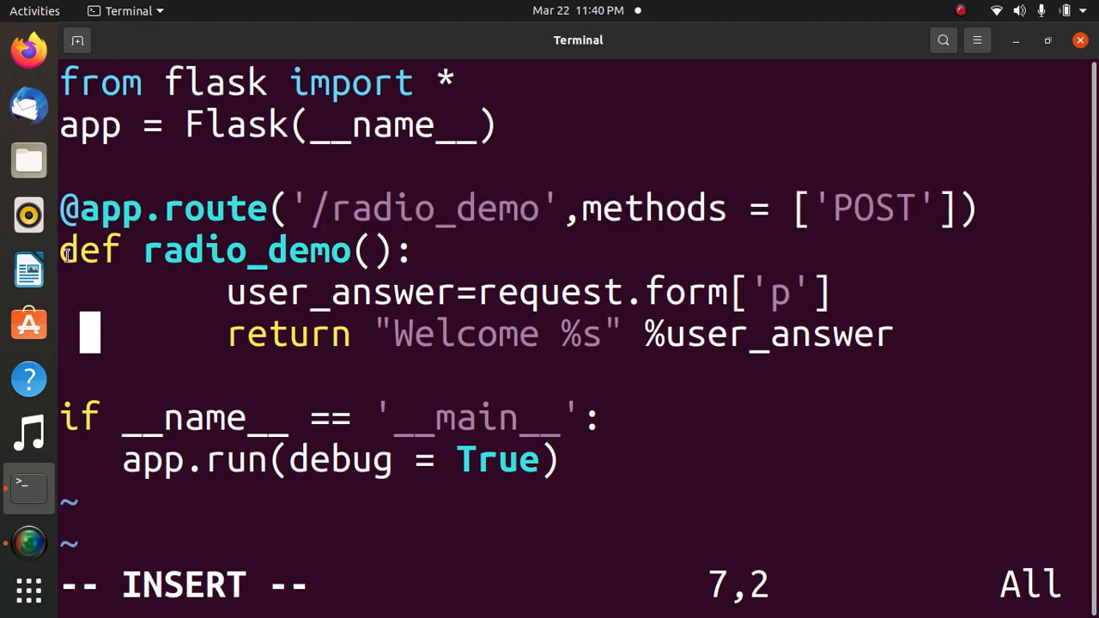
double_click(245, 250)
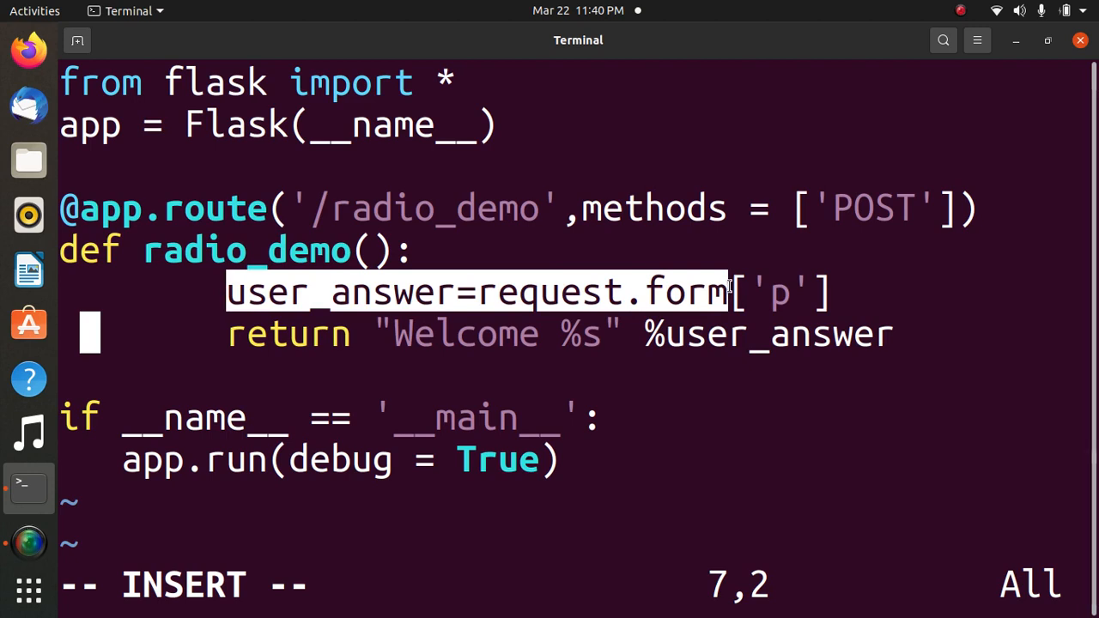
mouse_move(272, 313)
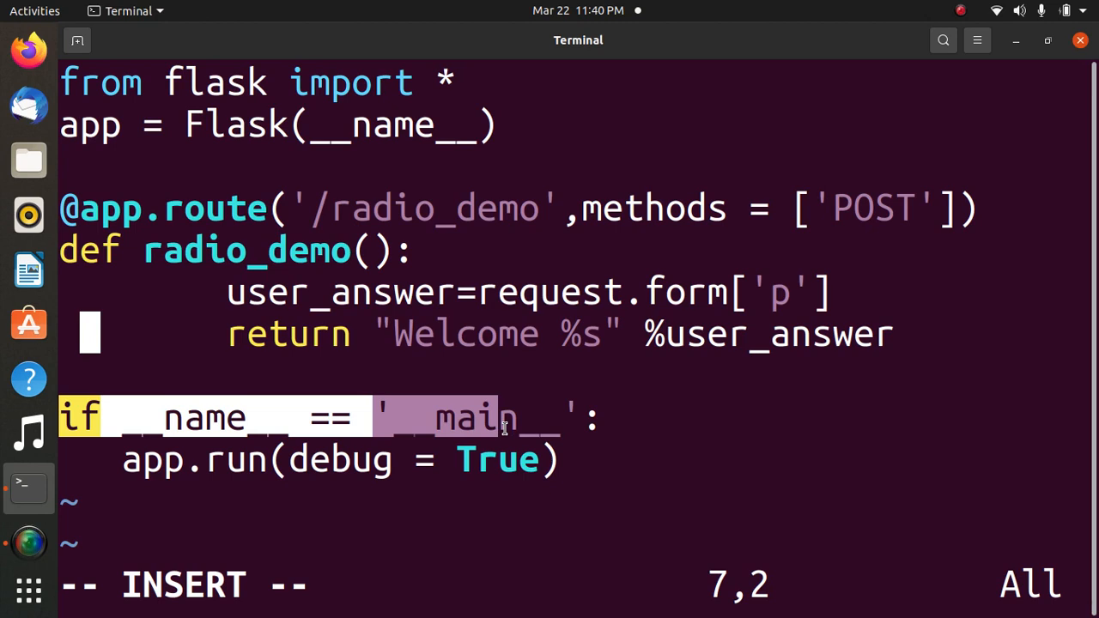
type(":x")
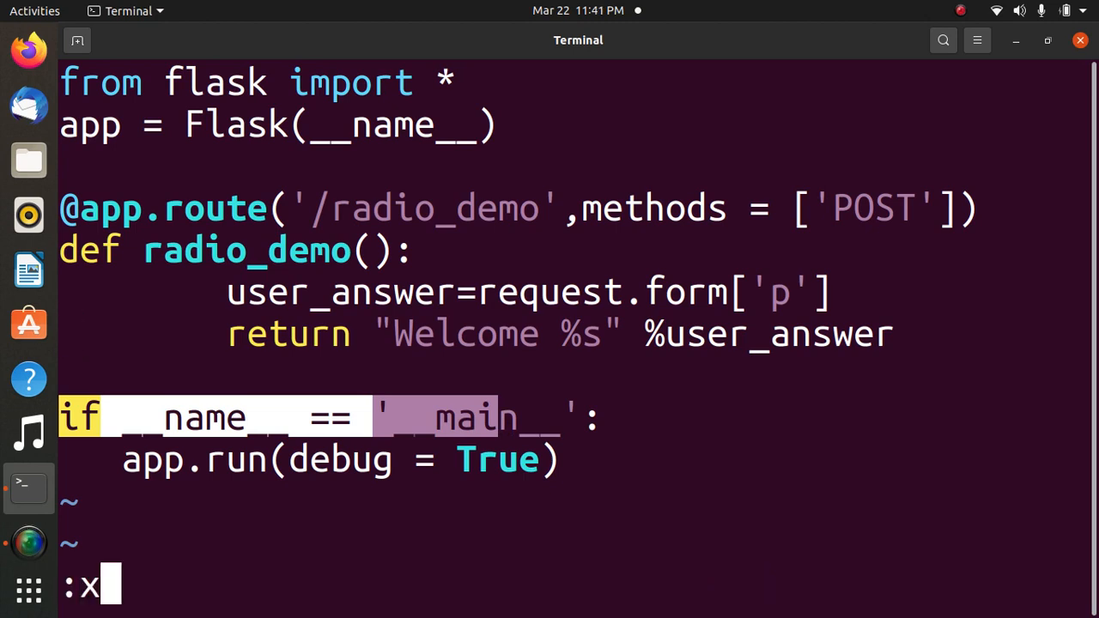
key("Return")
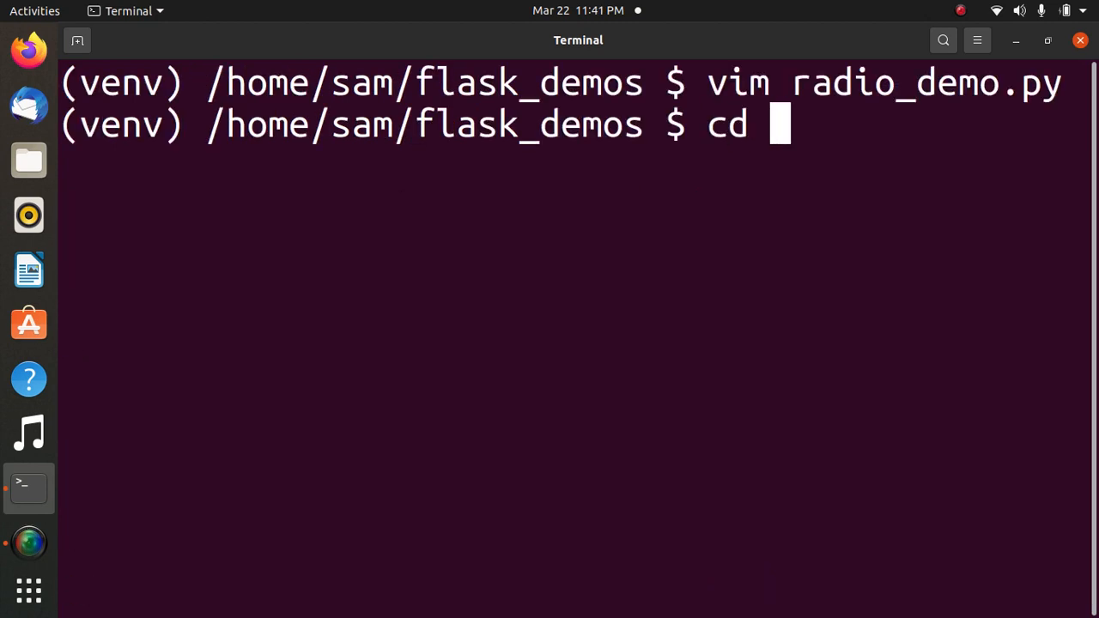
Change into the templates folder and open radio_demo.html in vim
type("template")
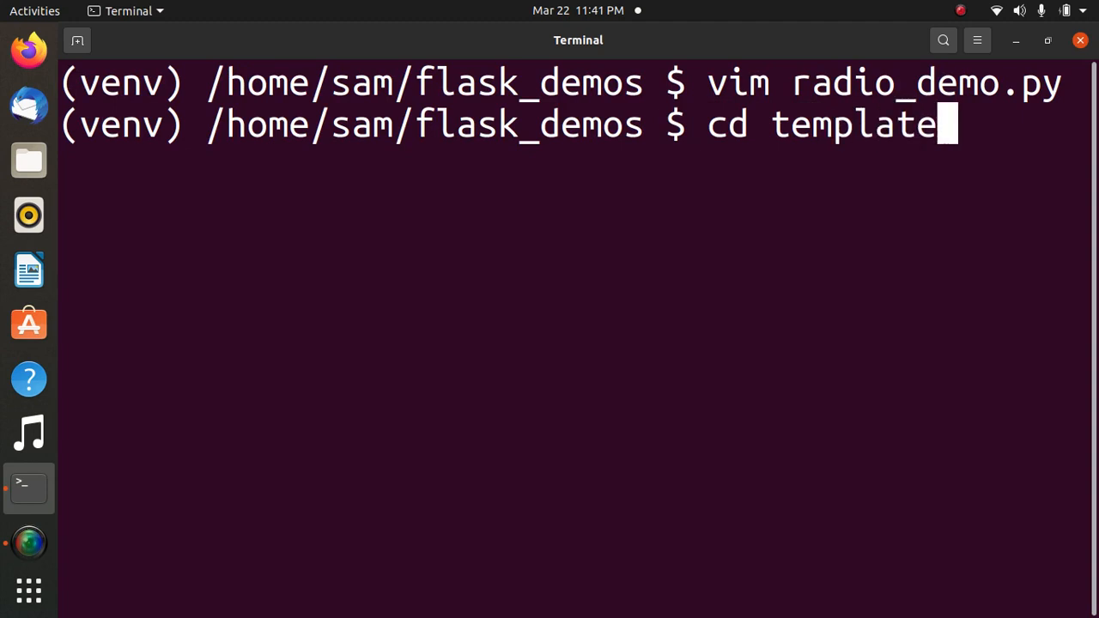
key("Return")
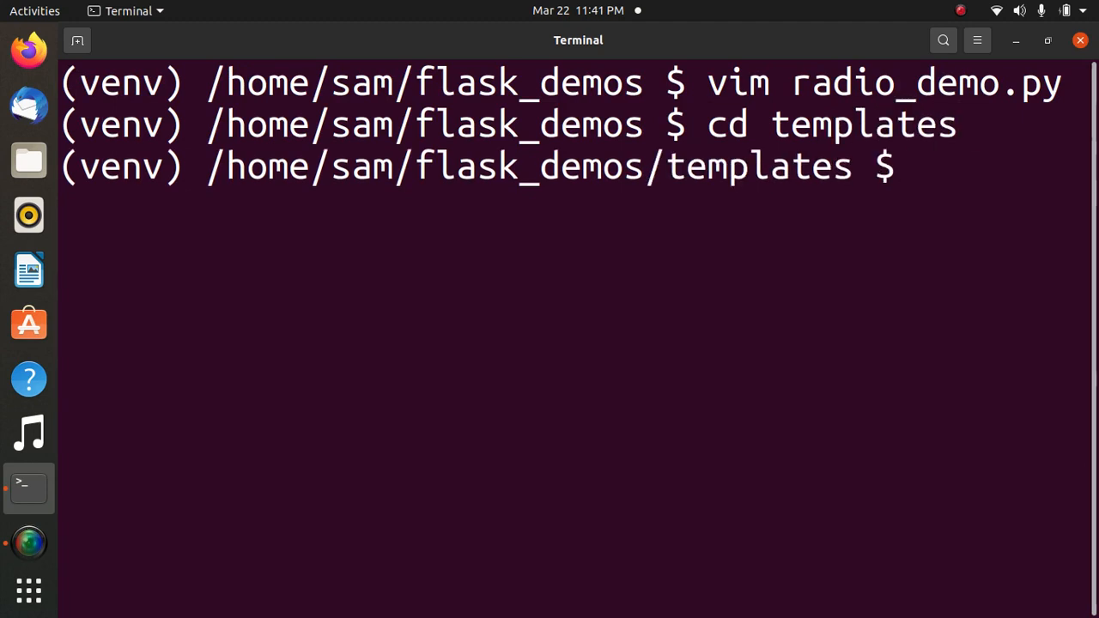
type("vim")
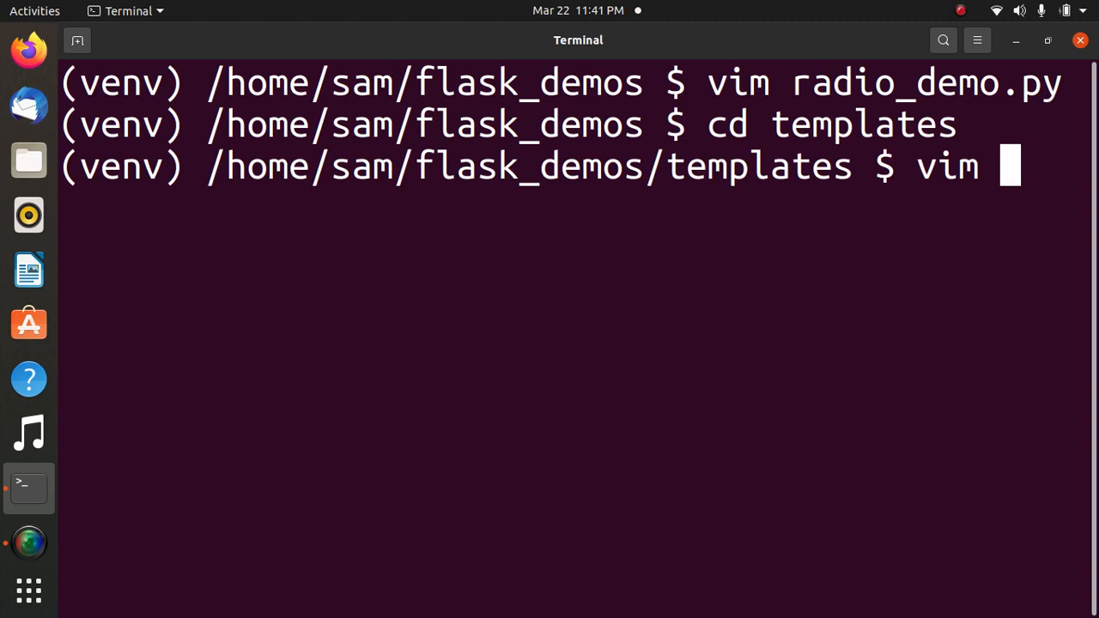
type("radio_")
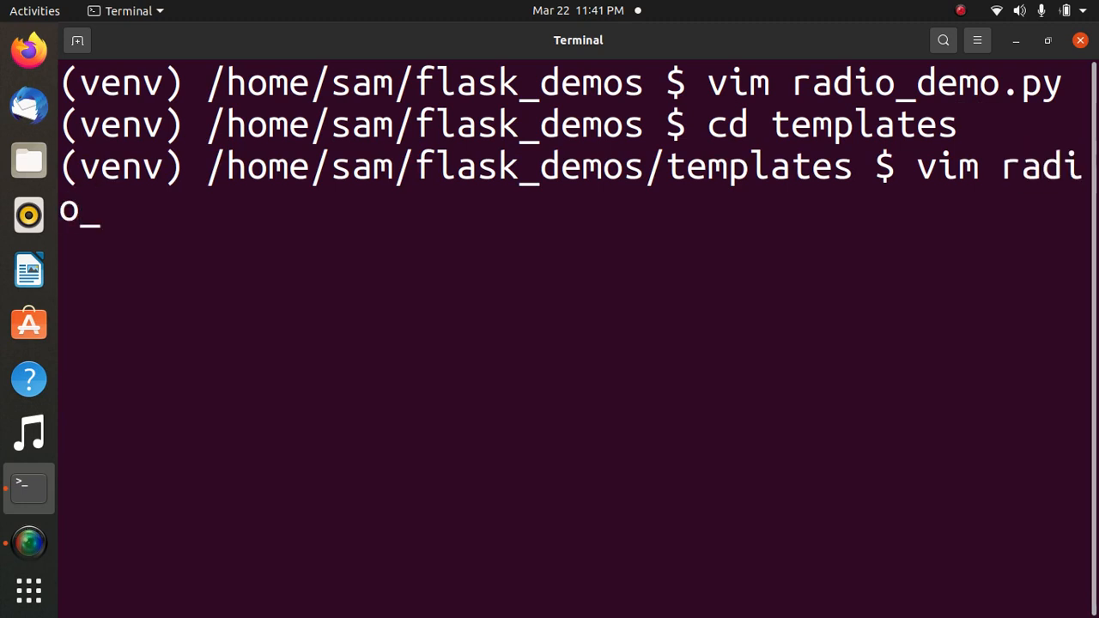
type("demo.")
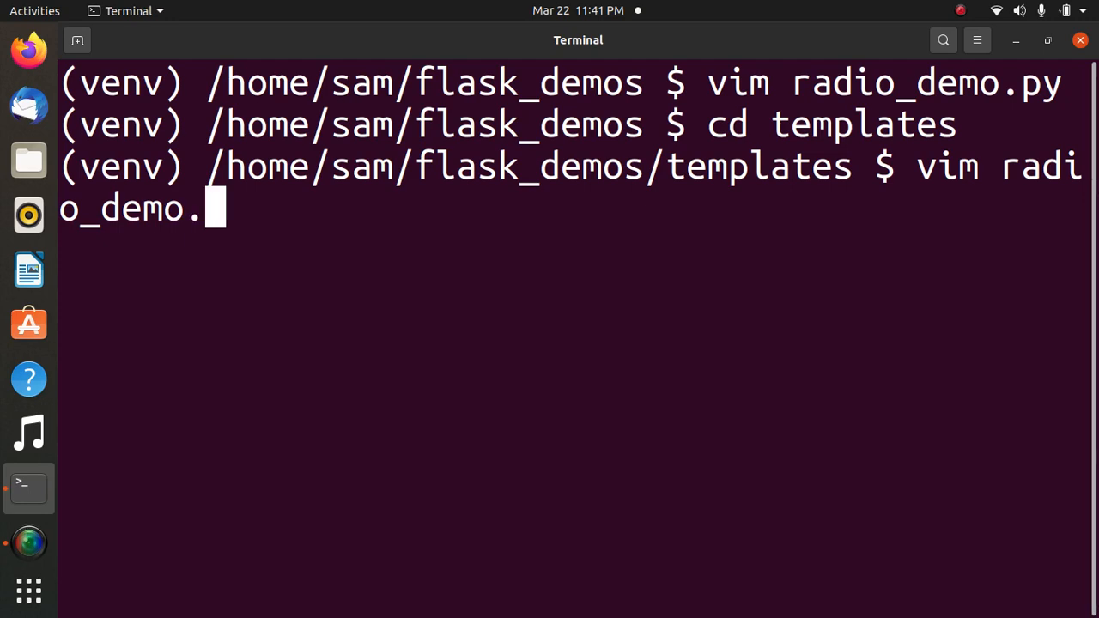
key("Return")
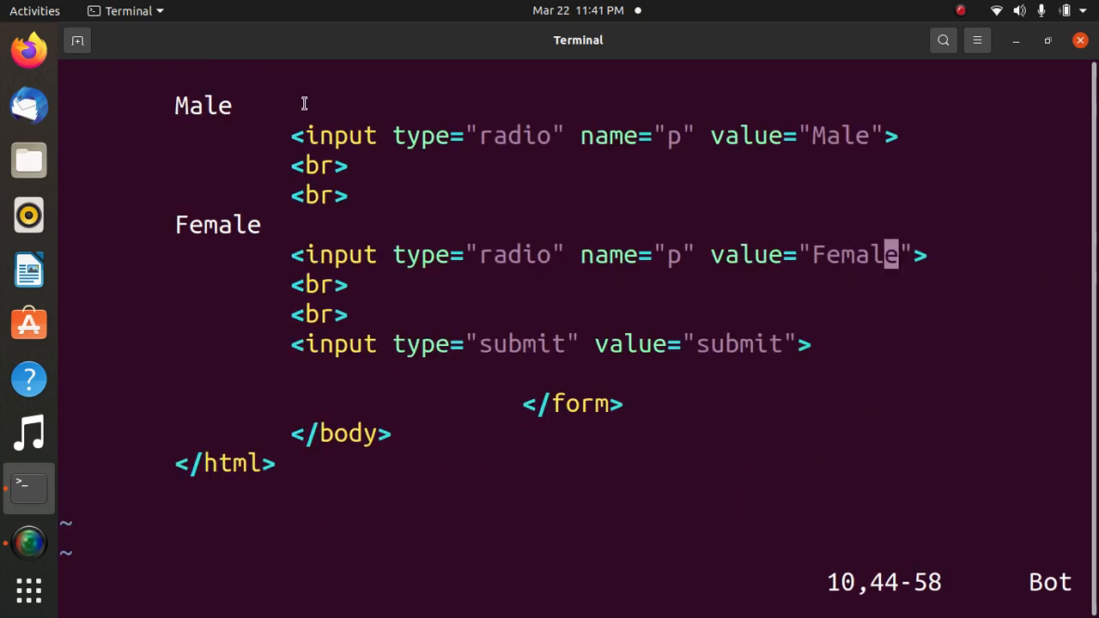
Scroll up to review the Male/Female radio form, then save and quit with :x
scroll("up", 3)
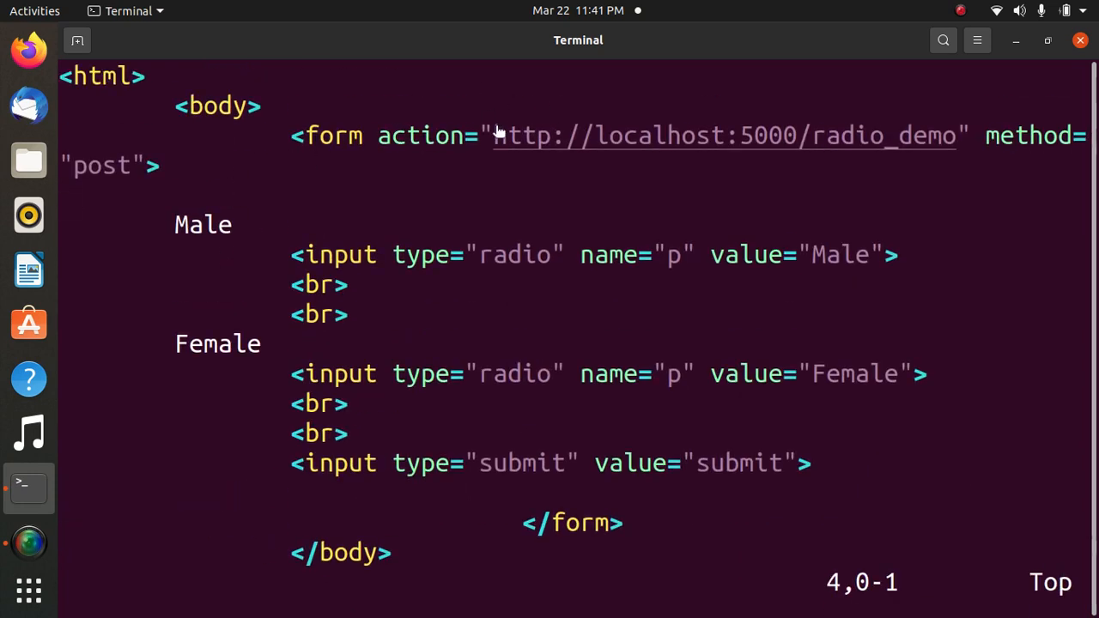
mouse_move(745, 155)
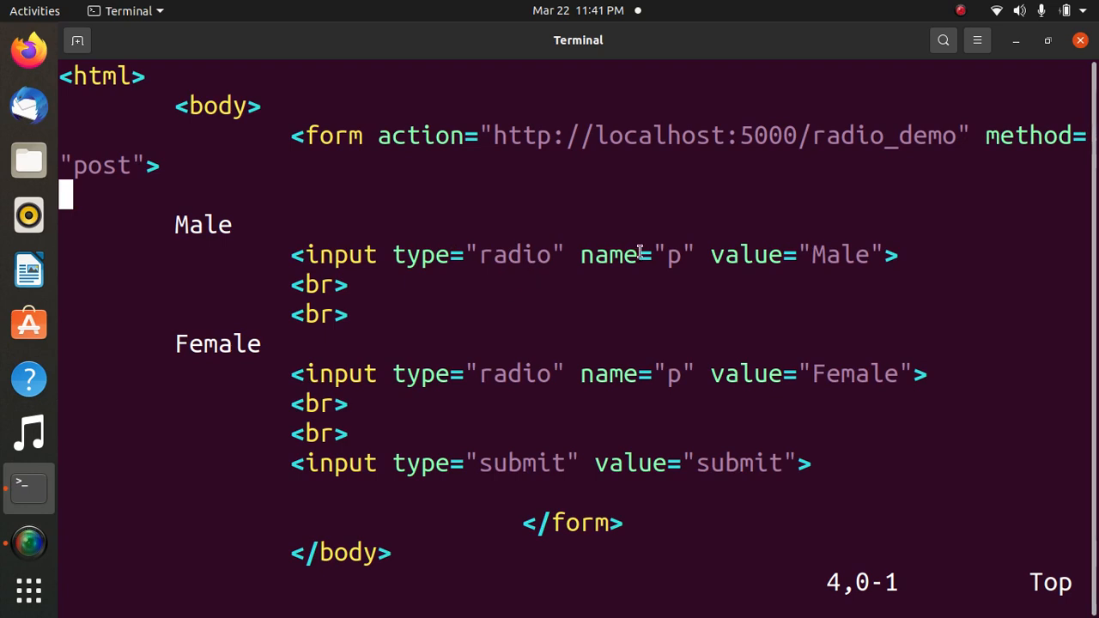
mouse_move(868, 391)
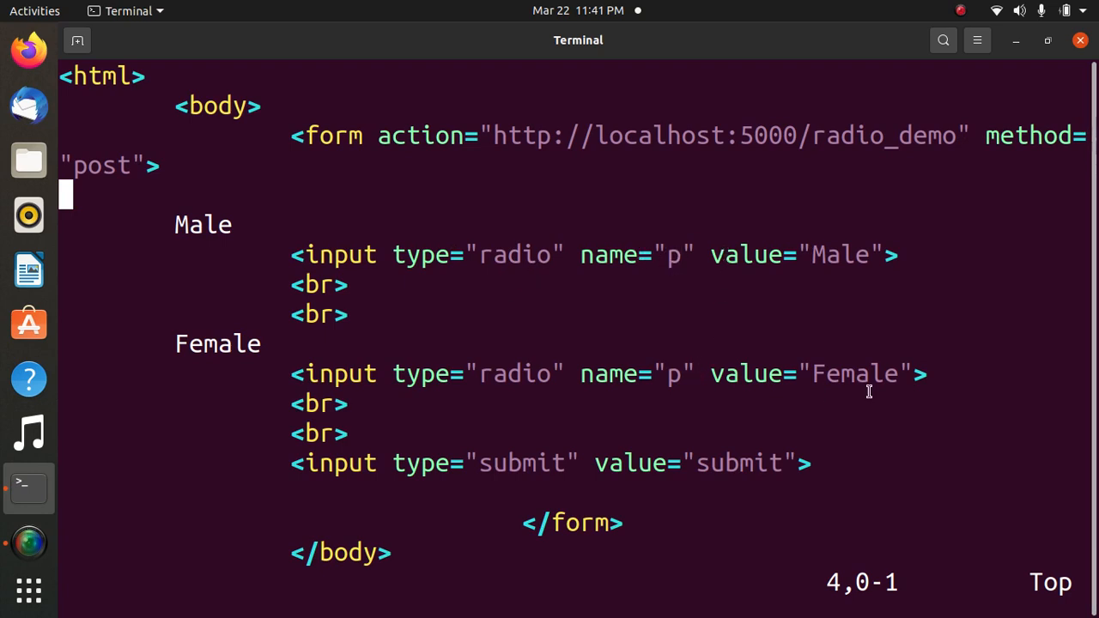
mouse_move(856, 442)
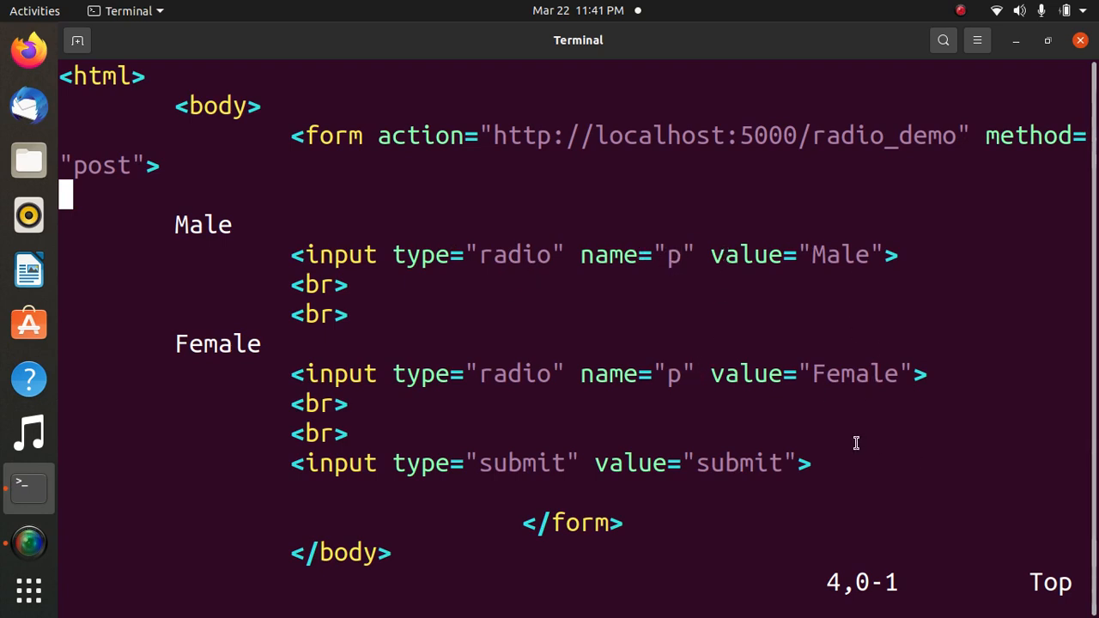
type(":x")
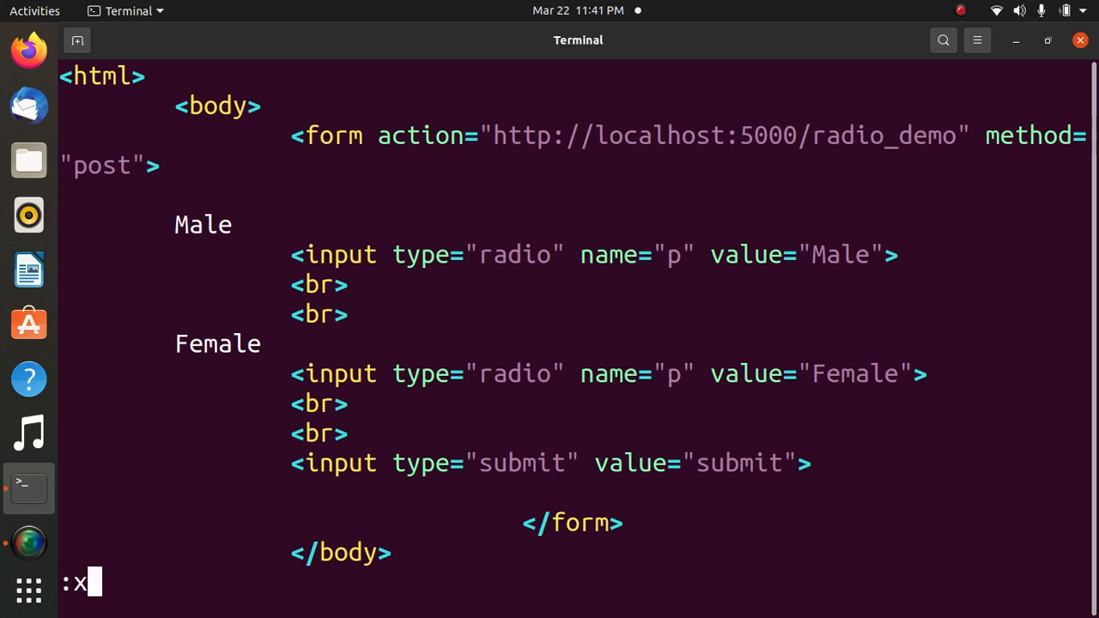
key("Return")
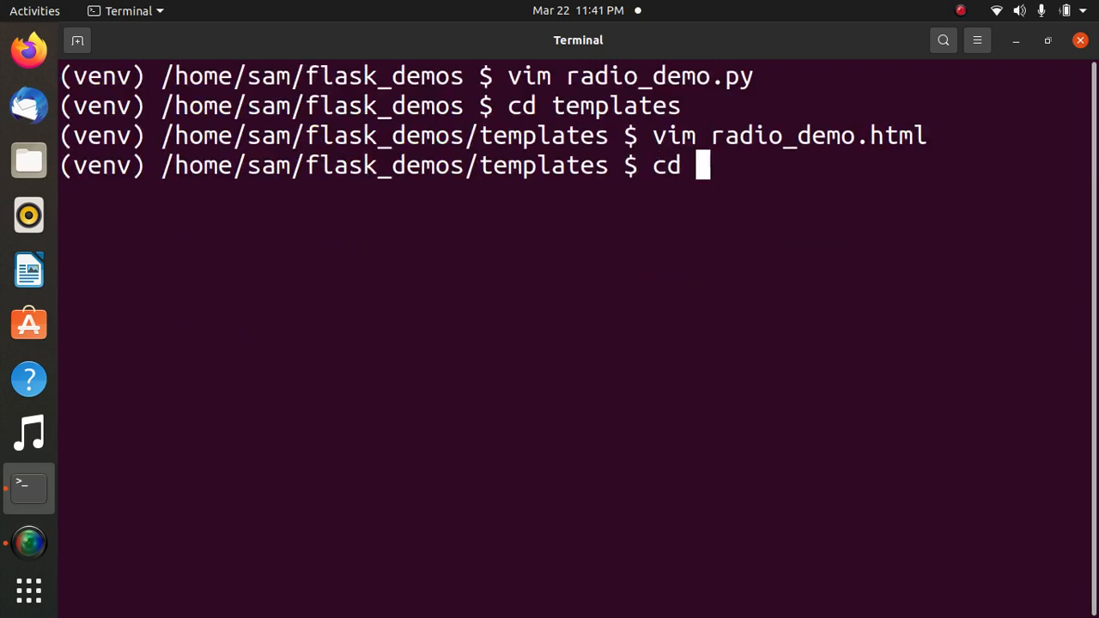
Enlarge the terminal text and export FLASK_APP=radio_demo.py
key("Return")
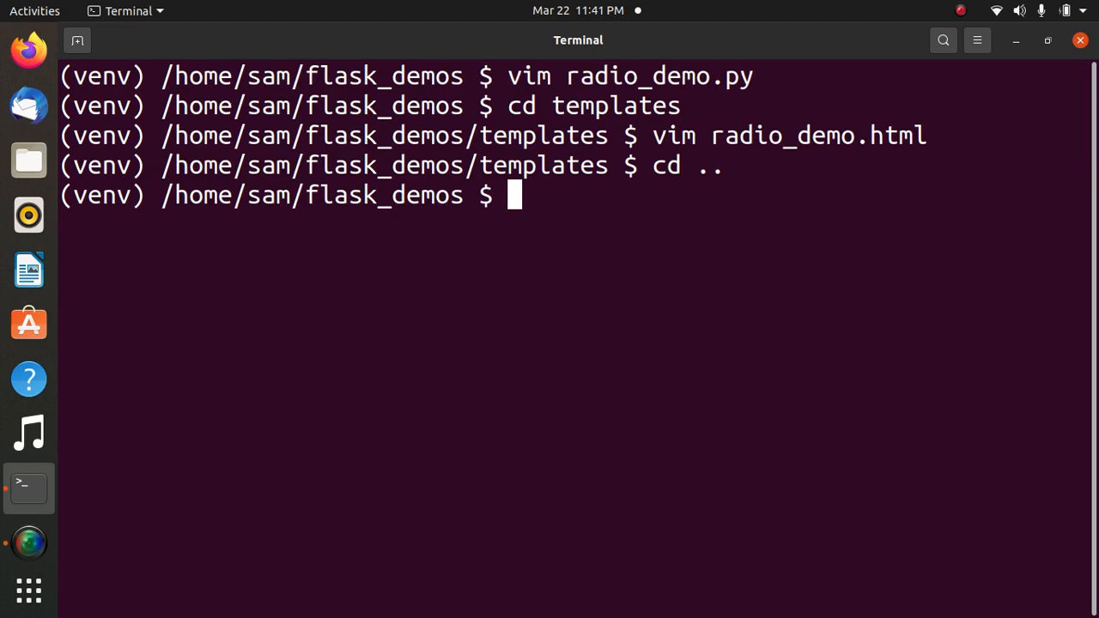
key("ctrl+plus")
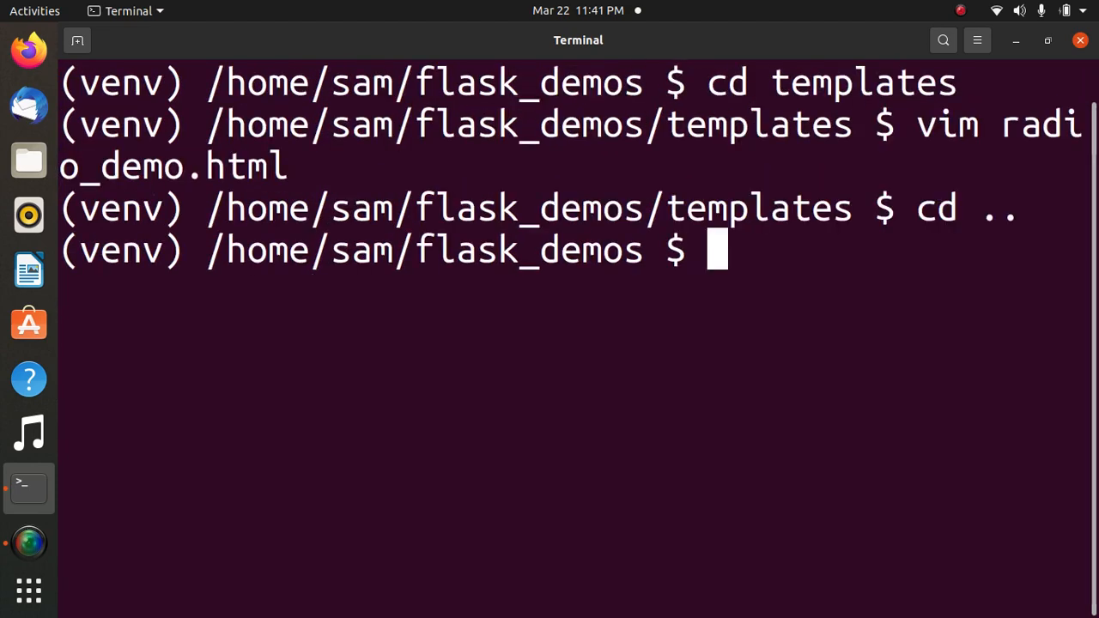
type("vim radio_demo.html")
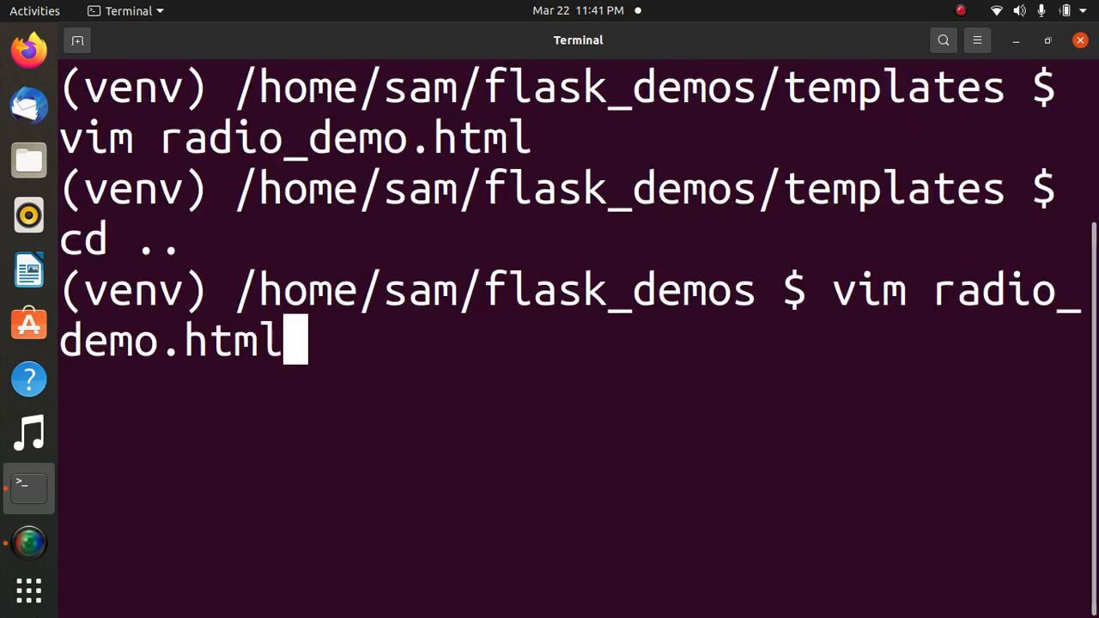
type("export FLASK_APP=radio_demo.py")
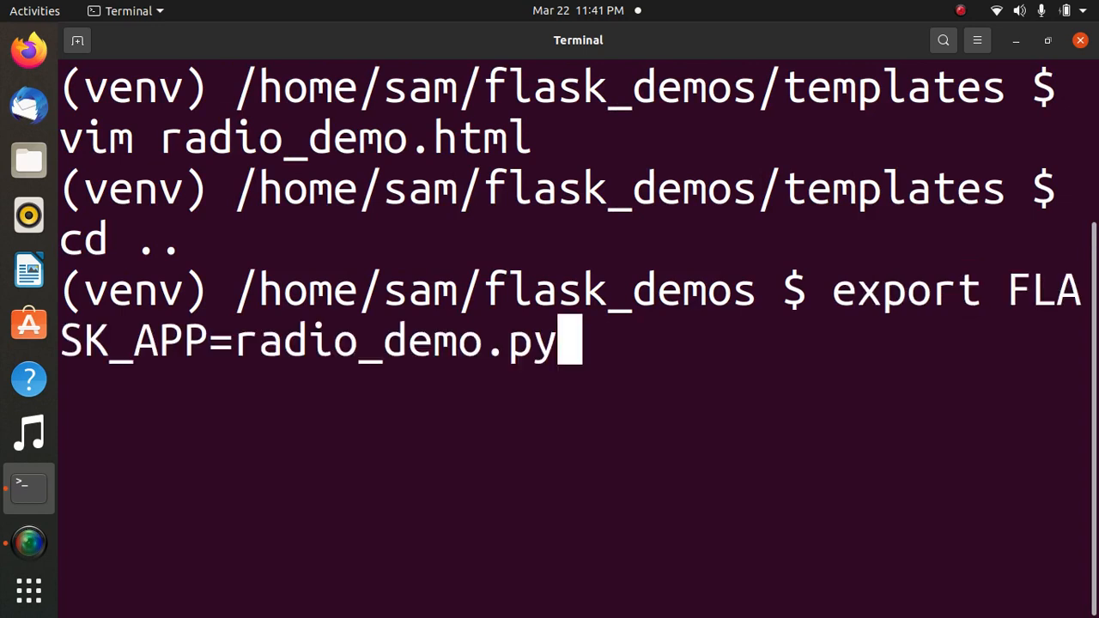
key("Return")
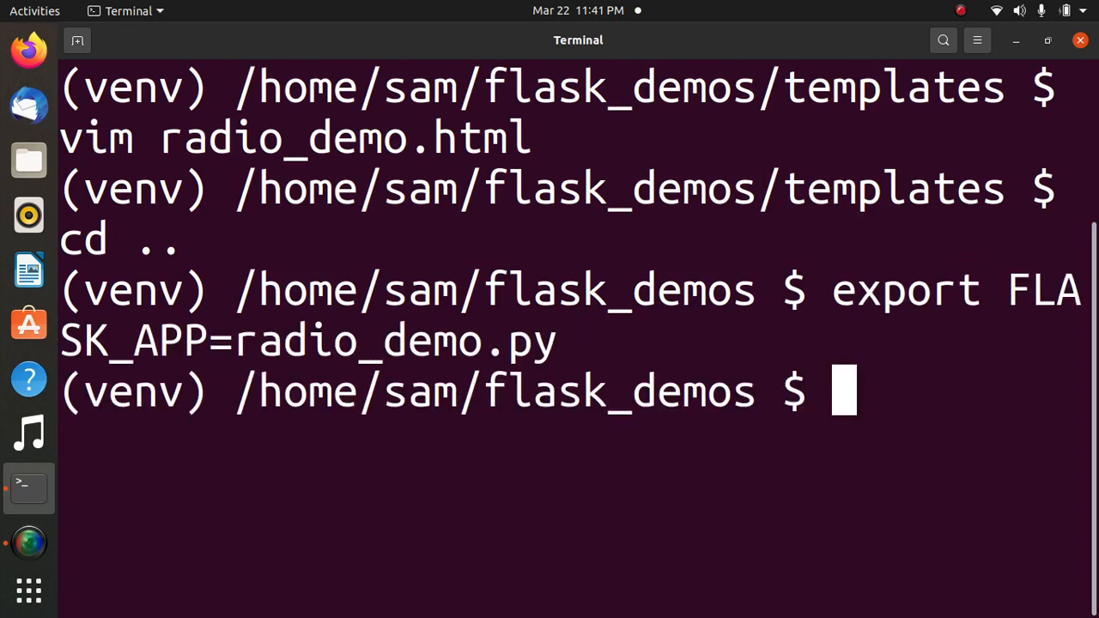
Start the Flask development server with flask run
type("cd templates")
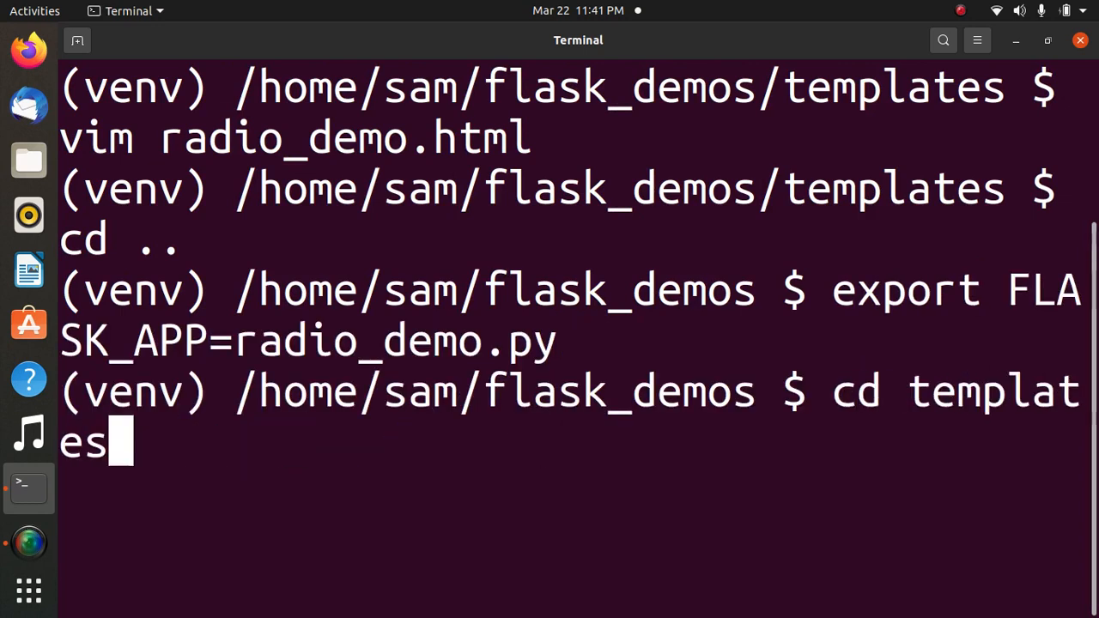
type("vim radio_demo.py")
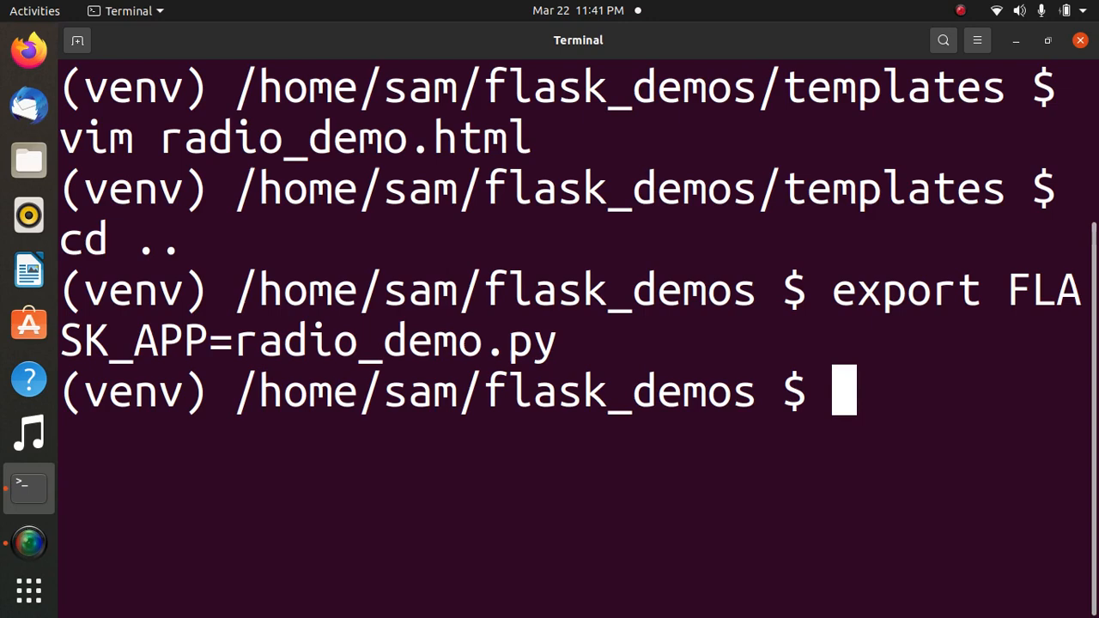
type("flask")
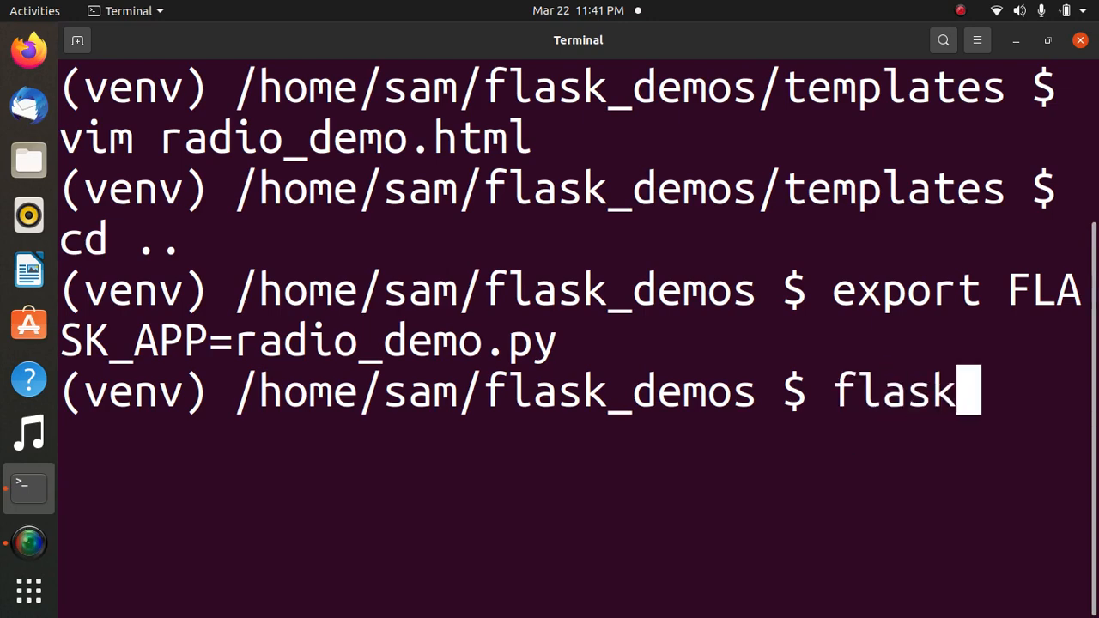
type("run")
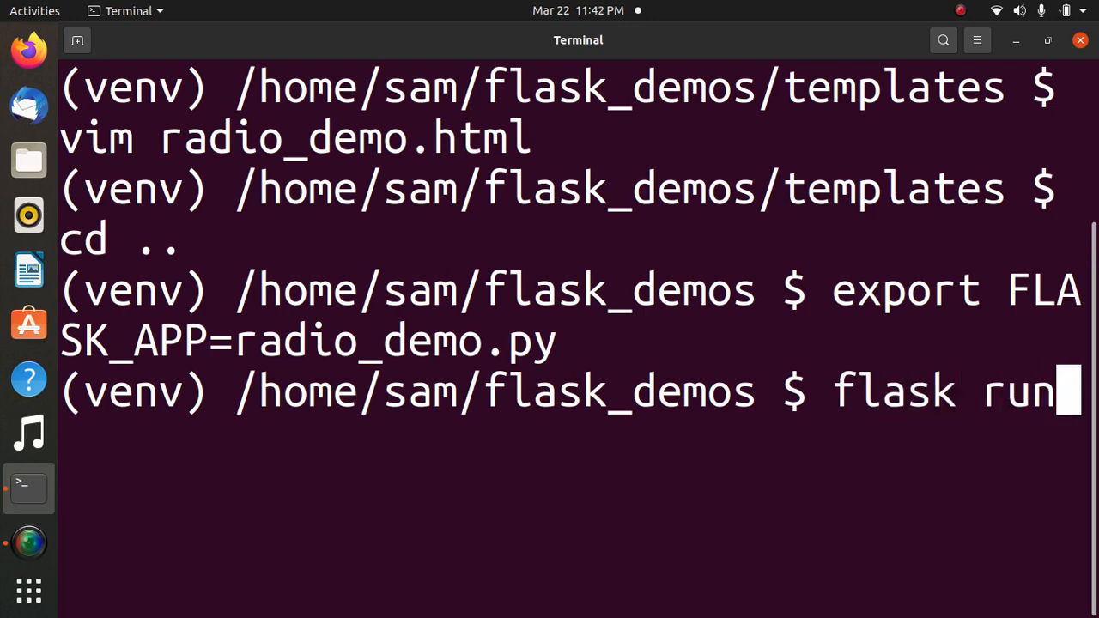
key("Return")
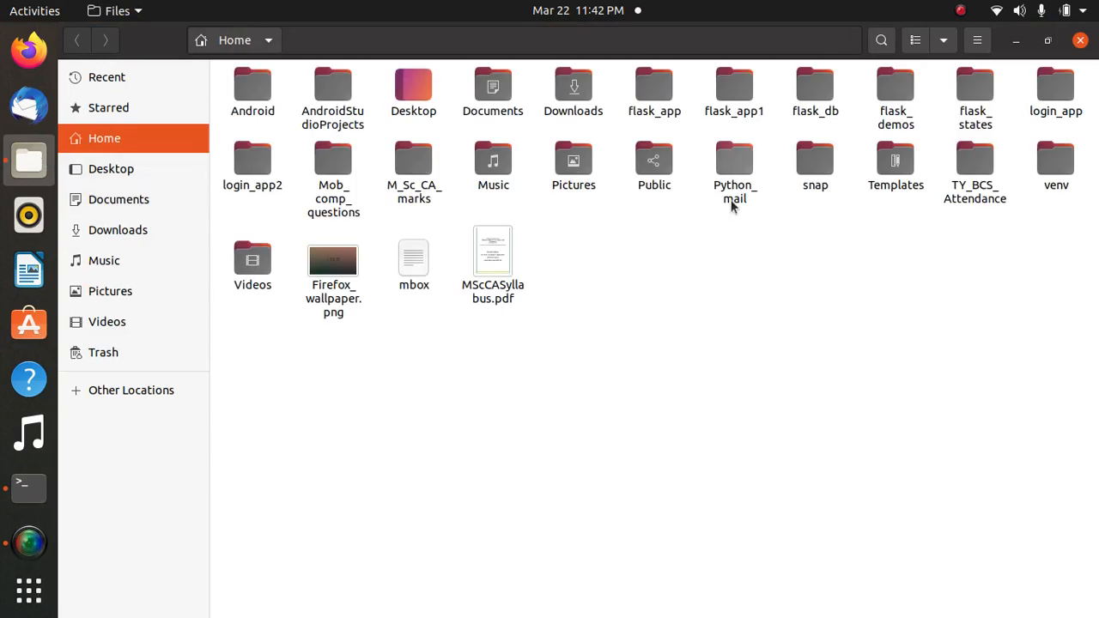
mouse_move(974, 84)
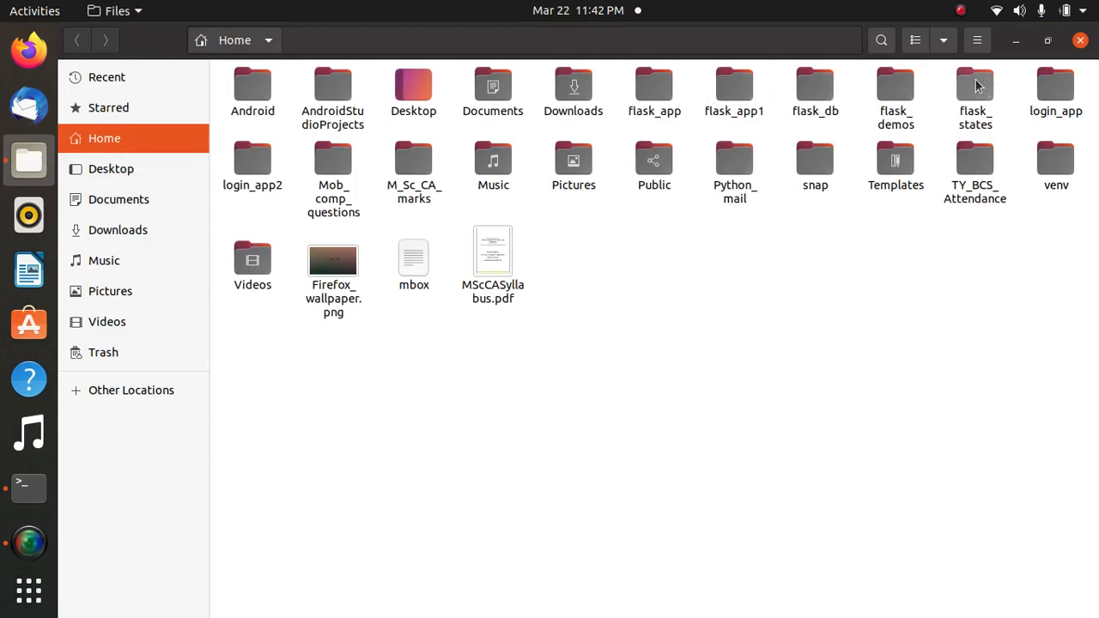
Open radio_demo.html from flask_demos/templates in Chrome
double_click(895, 93)
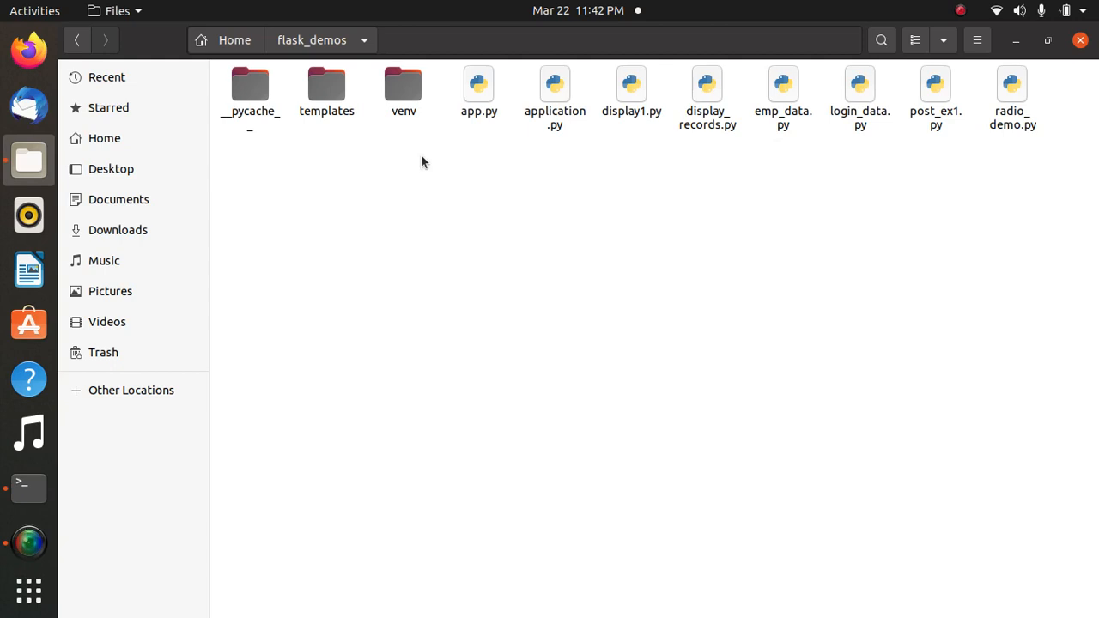
double_click(327, 90)
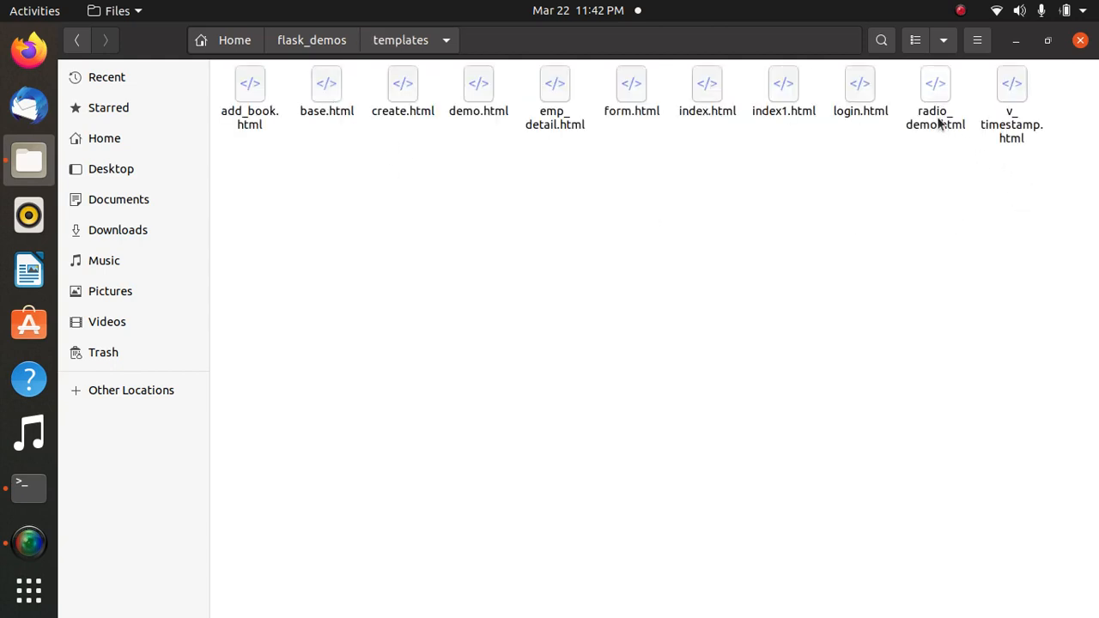
left_click(935, 99)
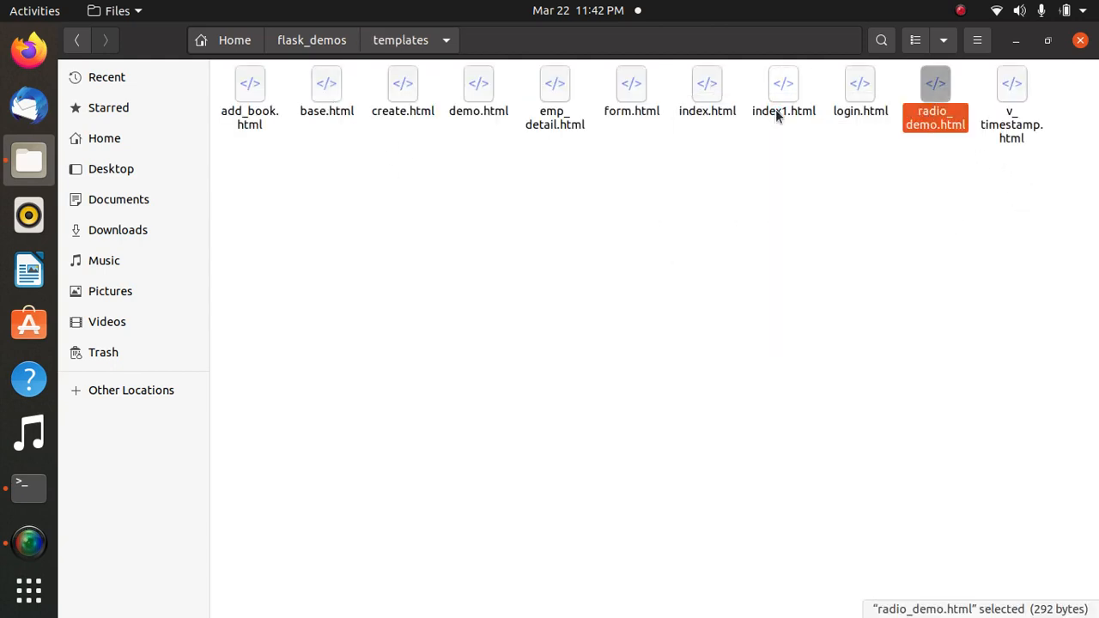
double_click(935, 95)
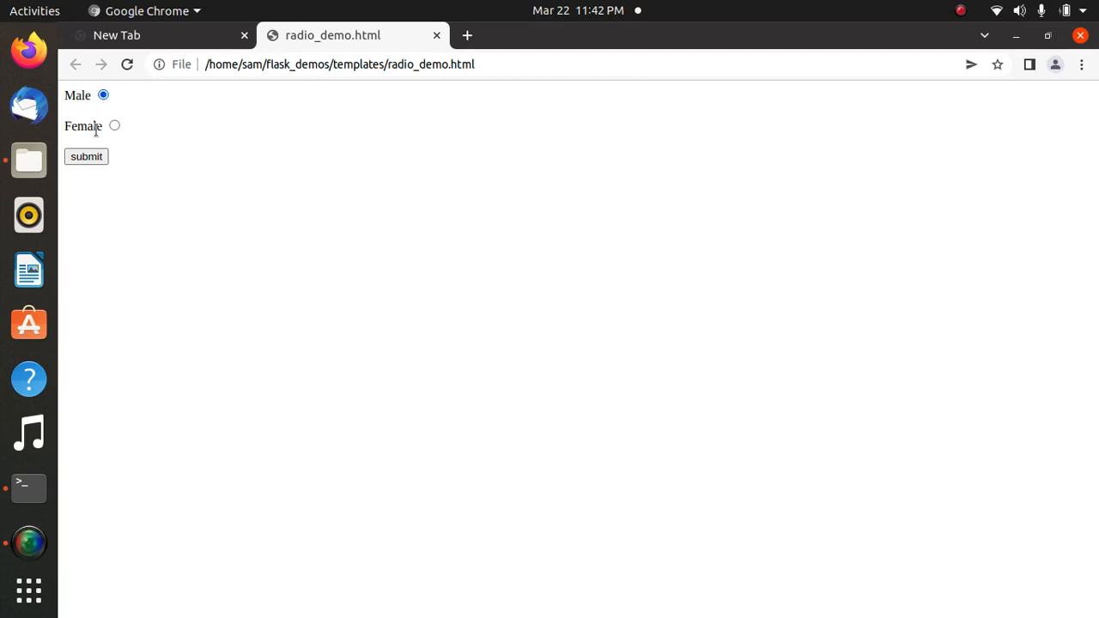
Submit the form with Male, go back, then submit Female to get 'Welcome Female'
left_click(86, 157)
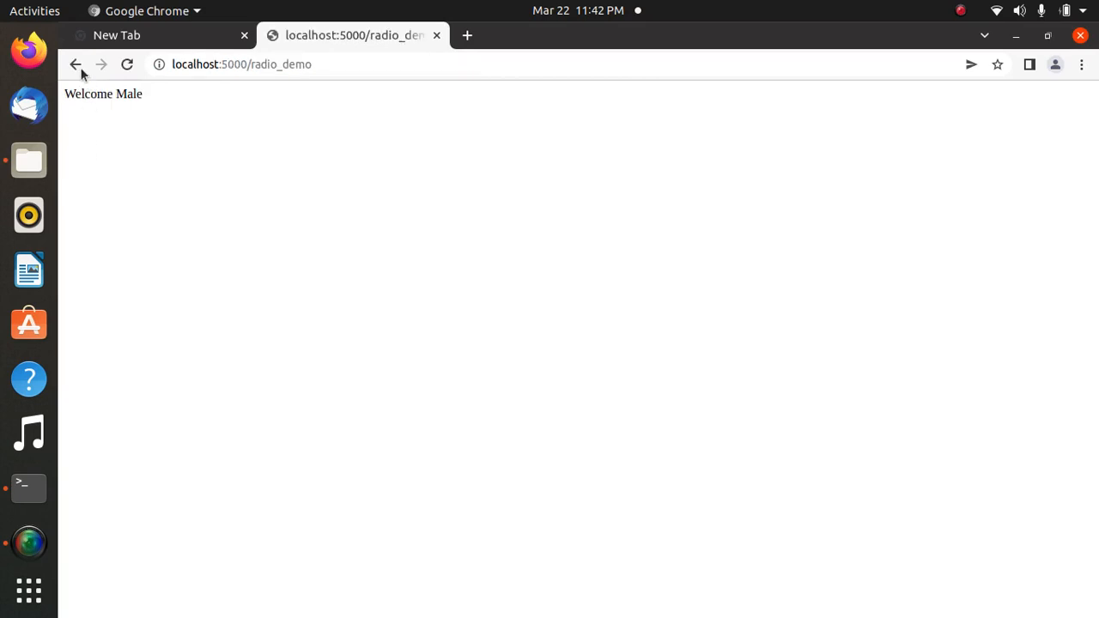
left_click(74, 64)
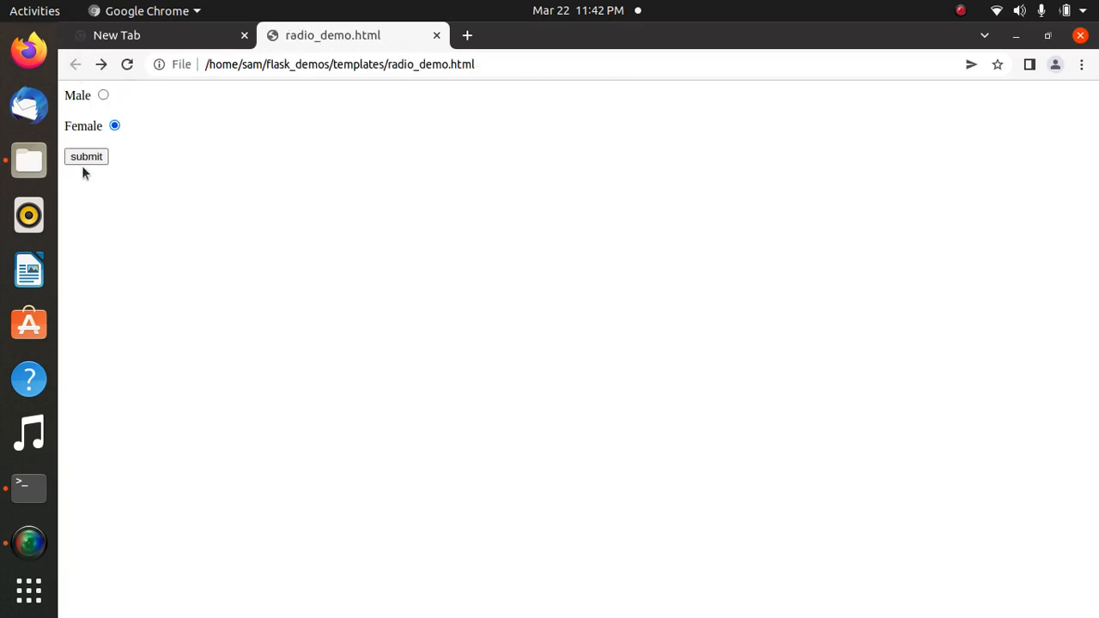
left_click(86, 156)
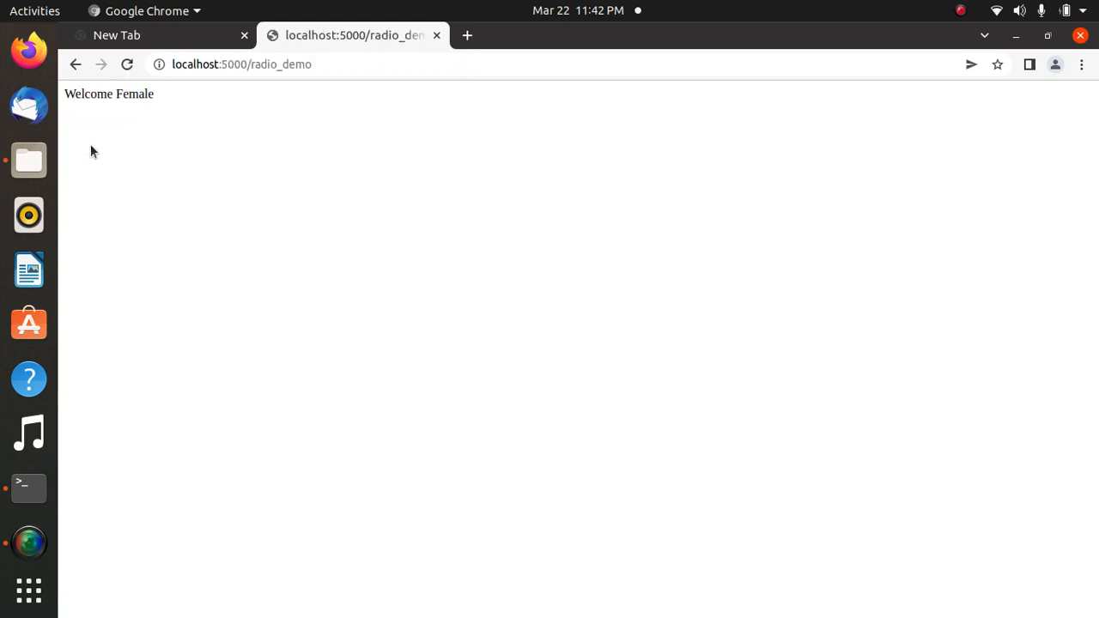
left_click(75, 64)
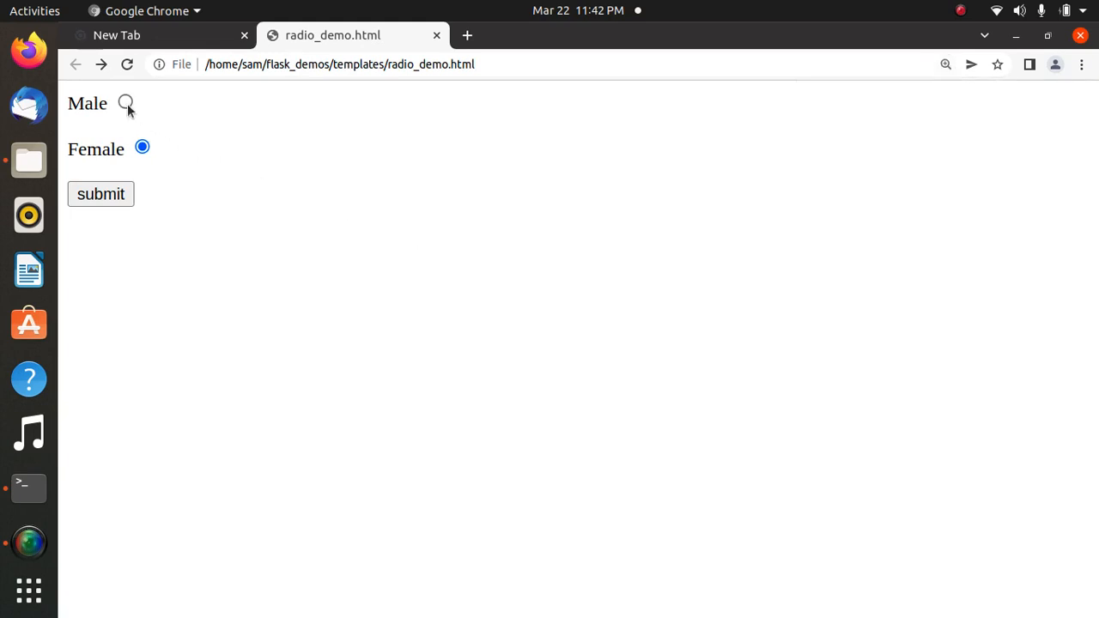
left_click(100, 193)
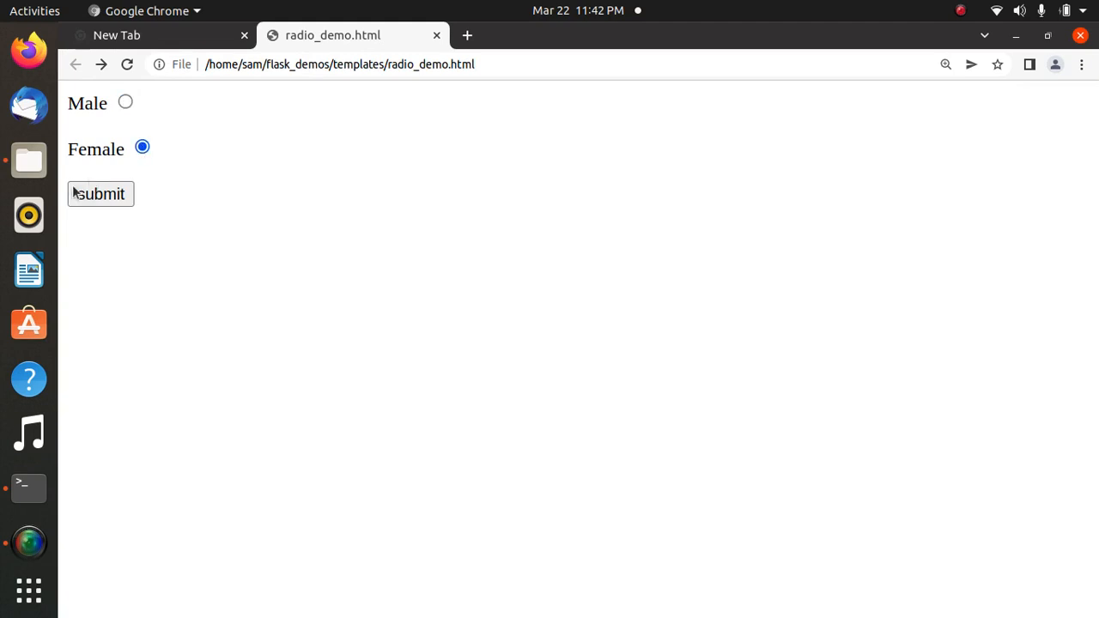
left_click(100, 193)
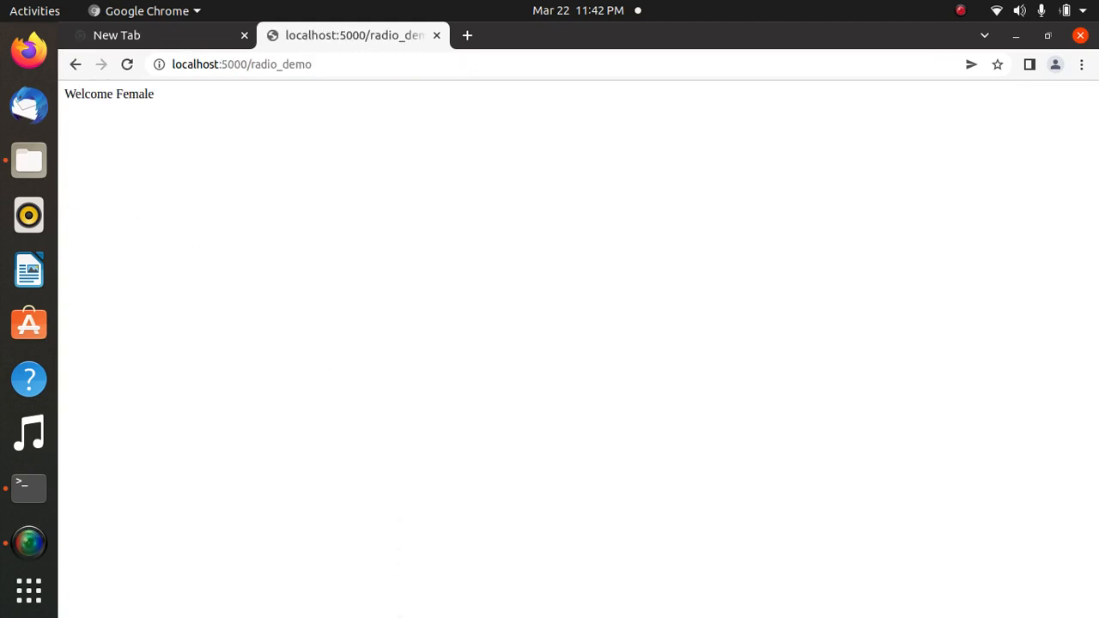